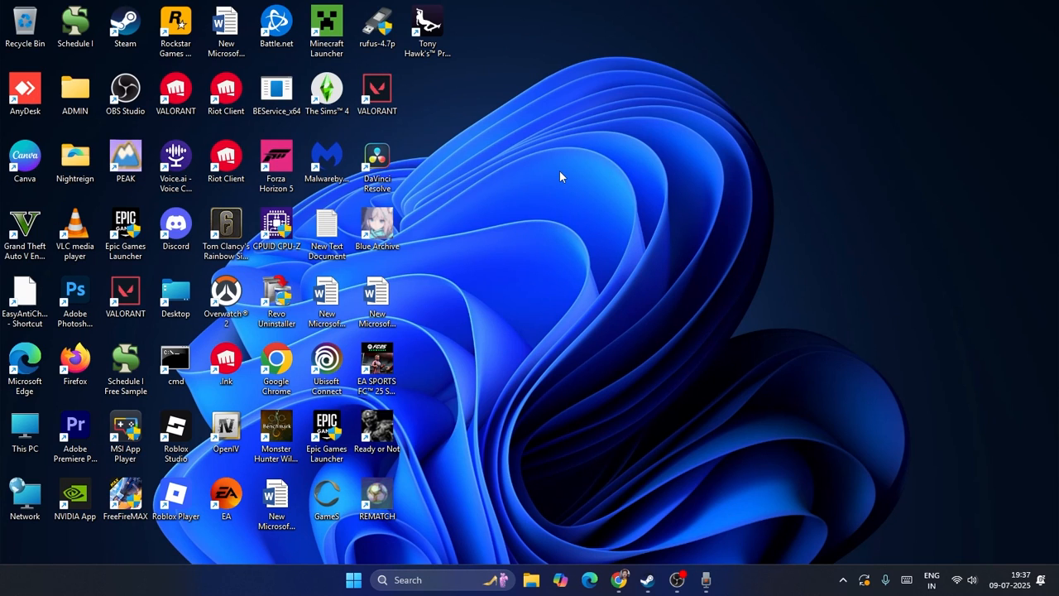
mouse_move(567, 164)
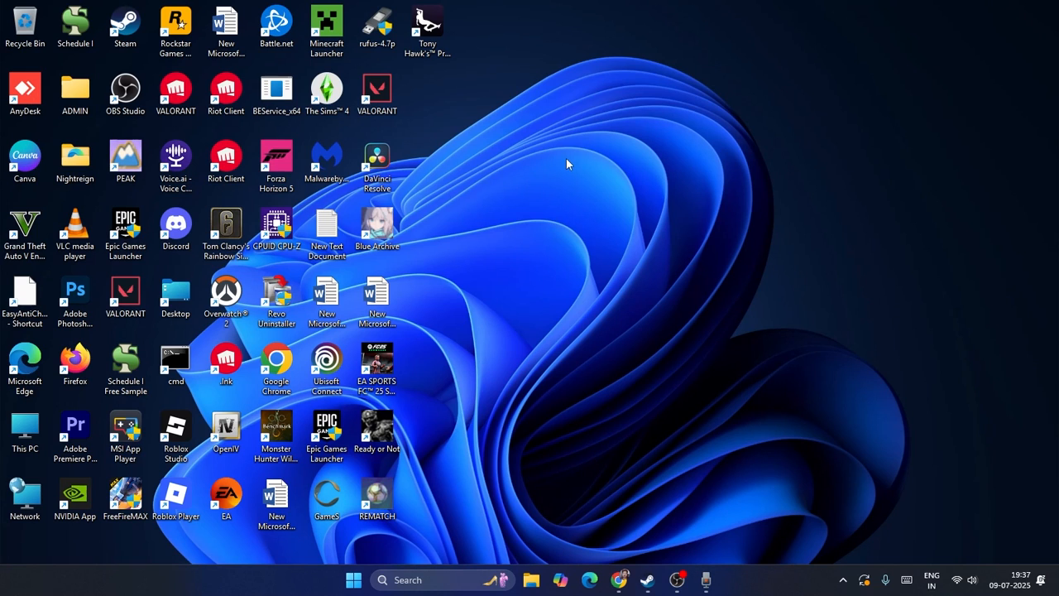
mouse_move(515, 219)
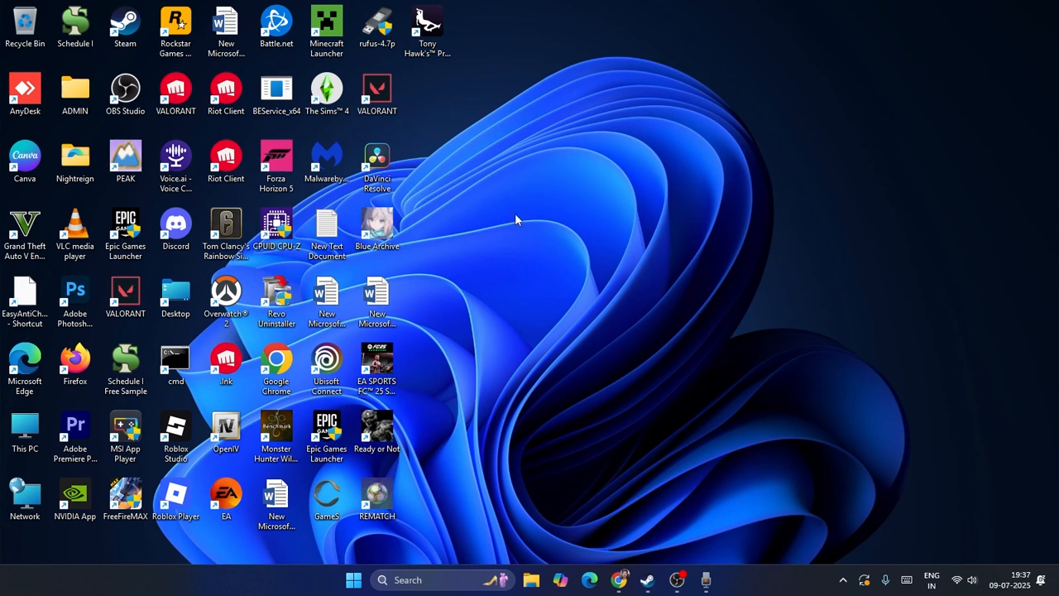
mouse_move(552, 169)
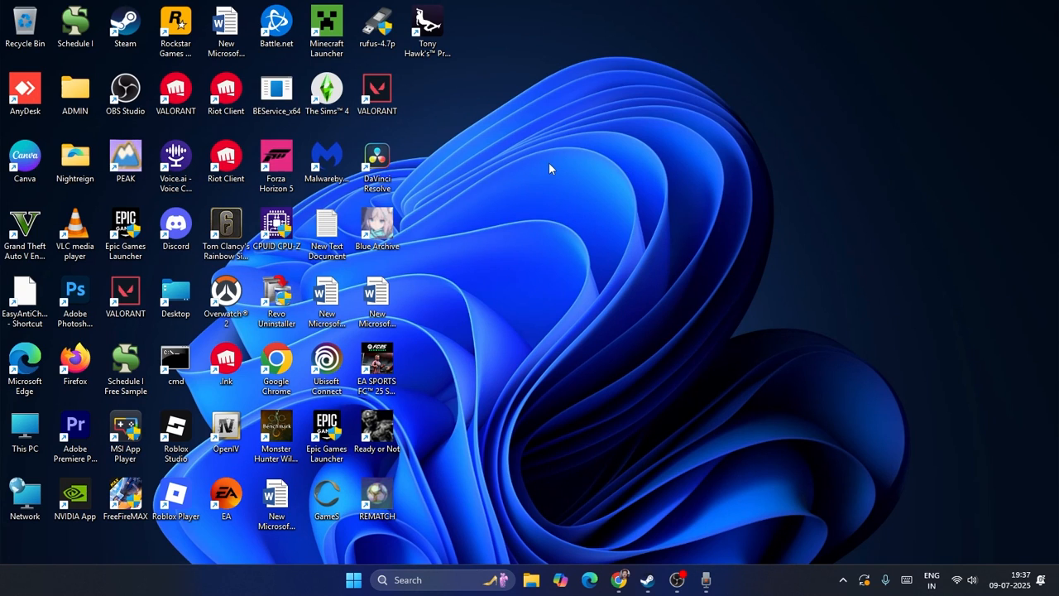
mouse_move(696, 300)
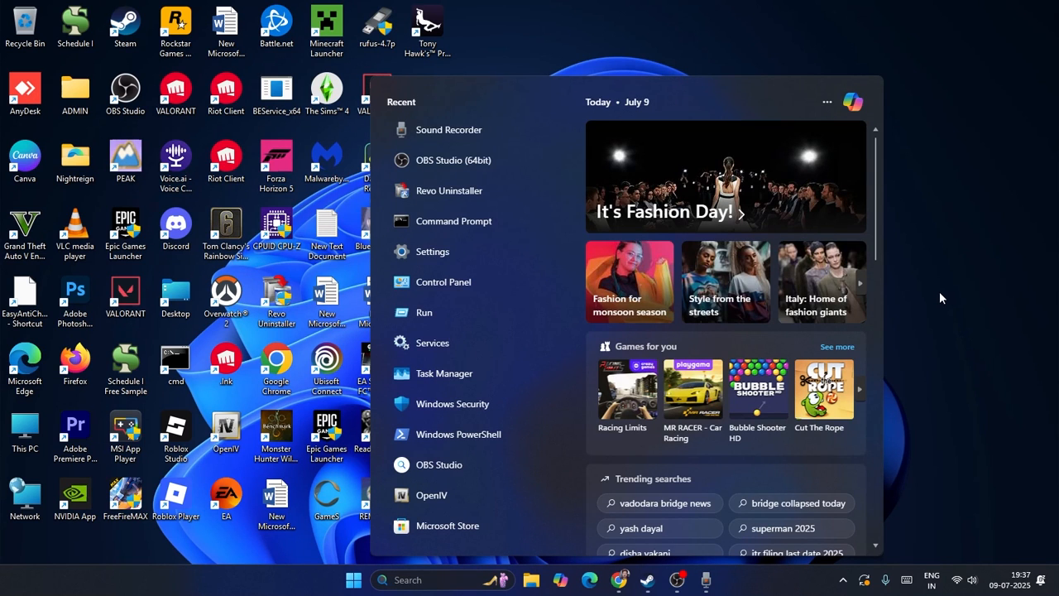
mouse_move(472, 251)
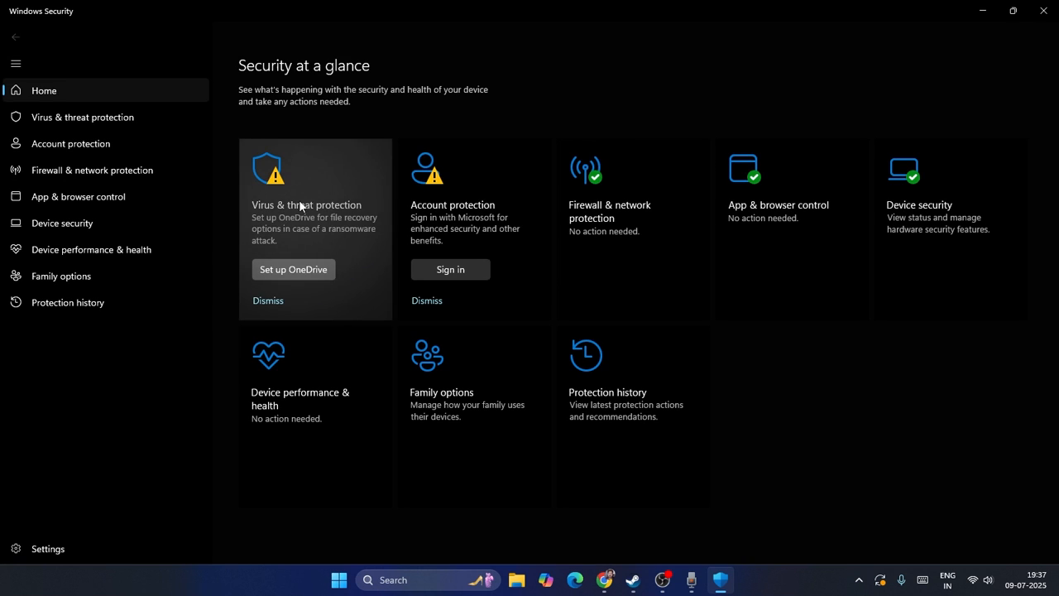
Turn Real-time protection off in Virus & threat protection settings.
click(82, 116)
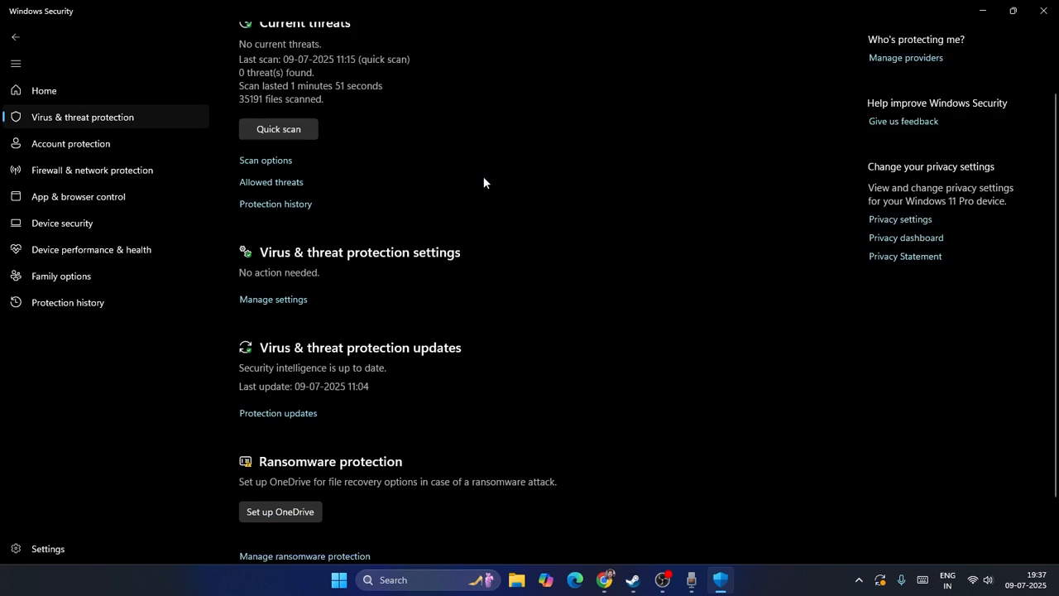
click(273, 299)
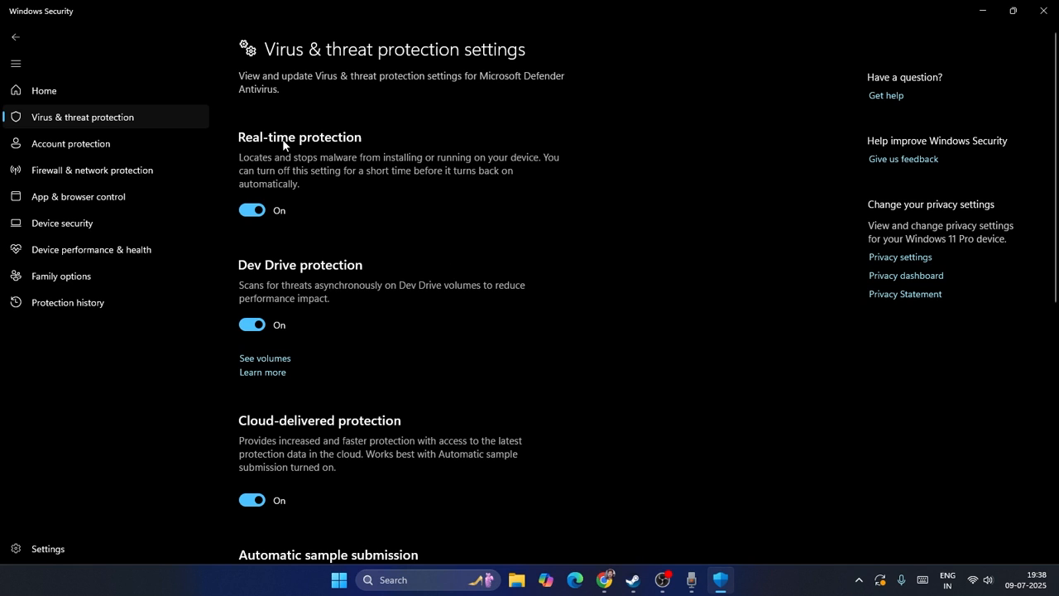
click(252, 209)
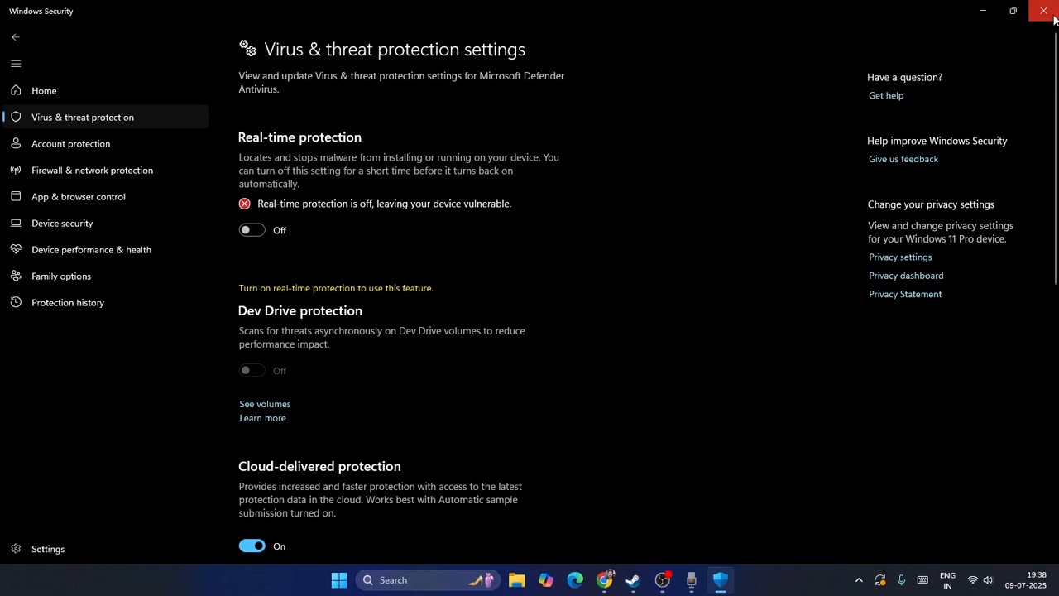
Close Windows Security and launch Network Connections with ncpa.cpl from Run.
click(1043, 11)
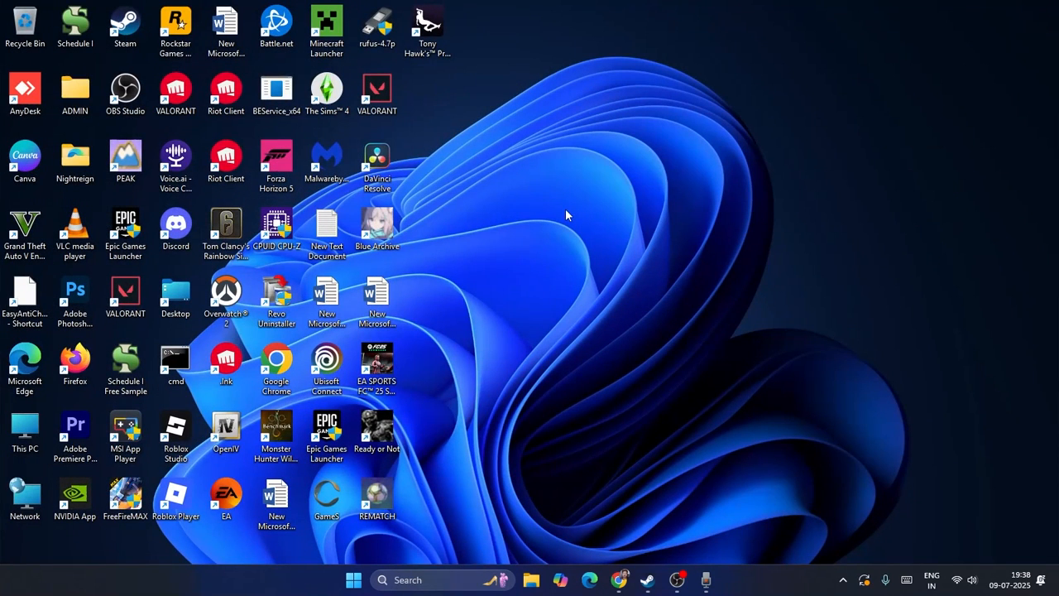
click(407, 579)
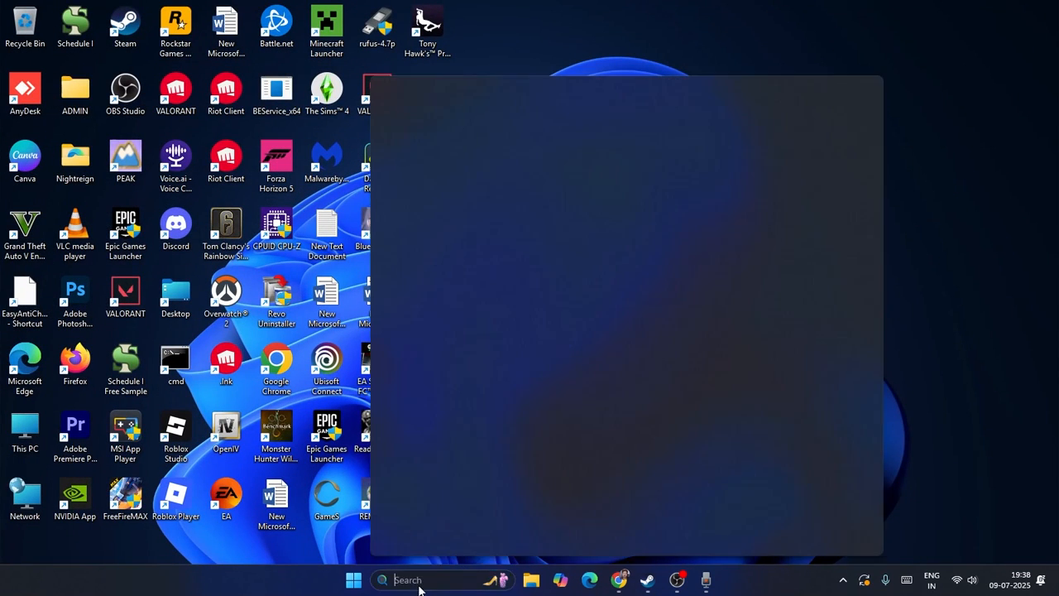
text(run)
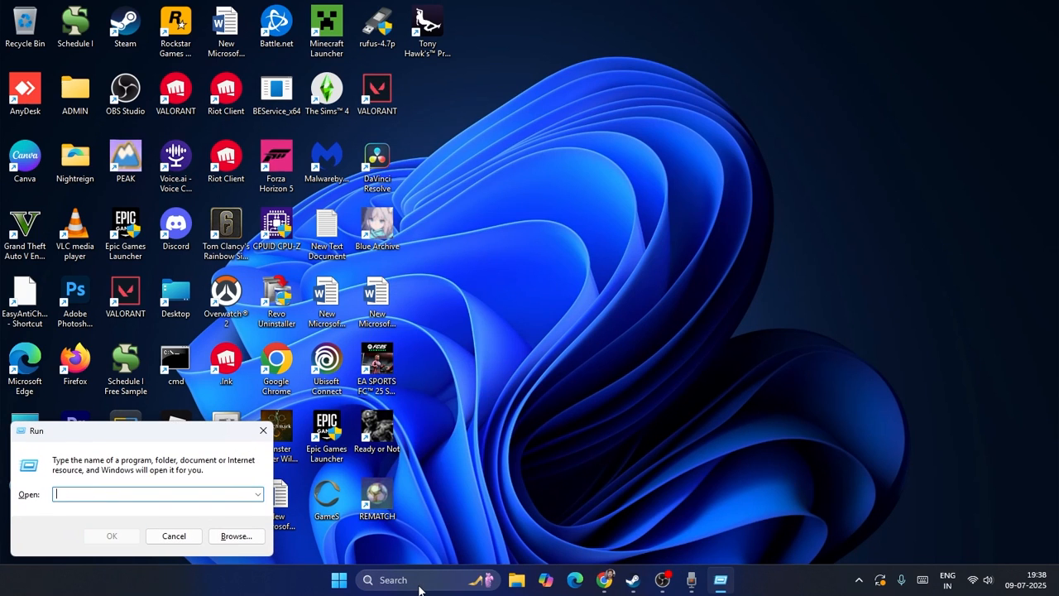
text(ncpa.cpl)
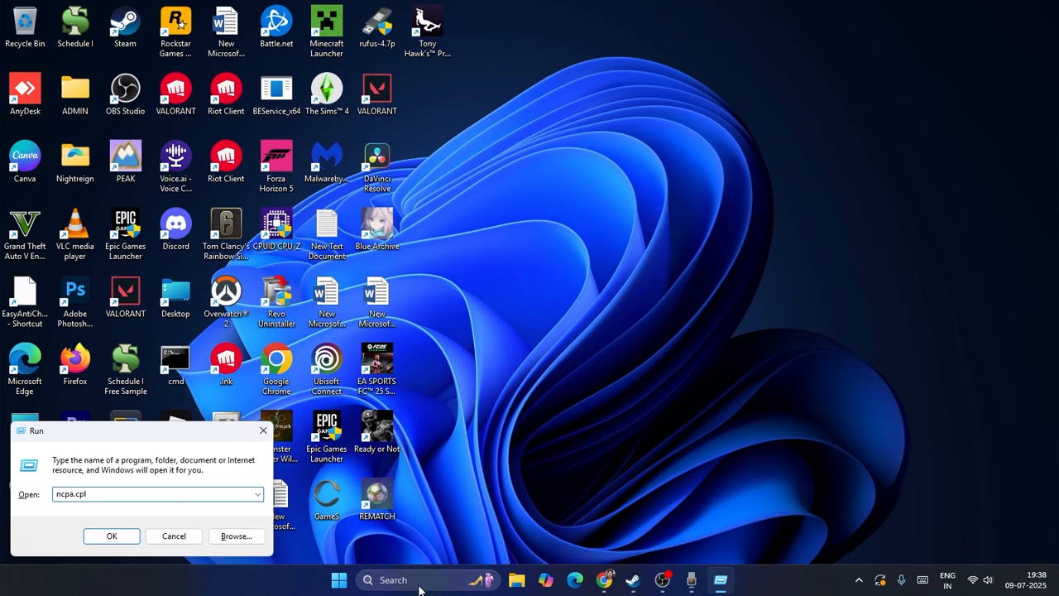
click(111, 535)
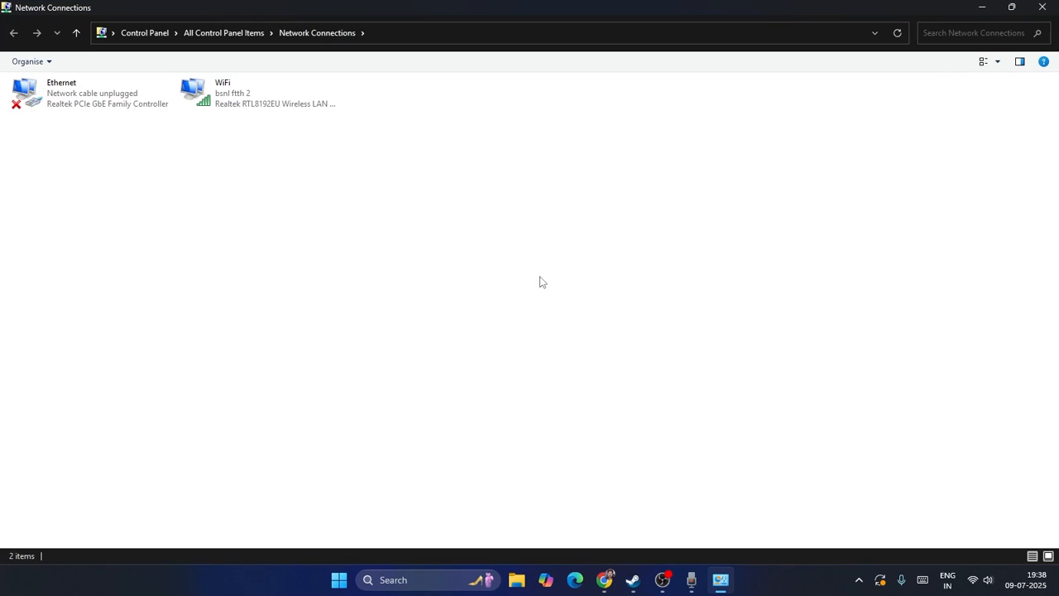
Open the WiFi connection's properties and select Internet Protocol Version 4 (TCP/IPv4).
right_click(259, 92)
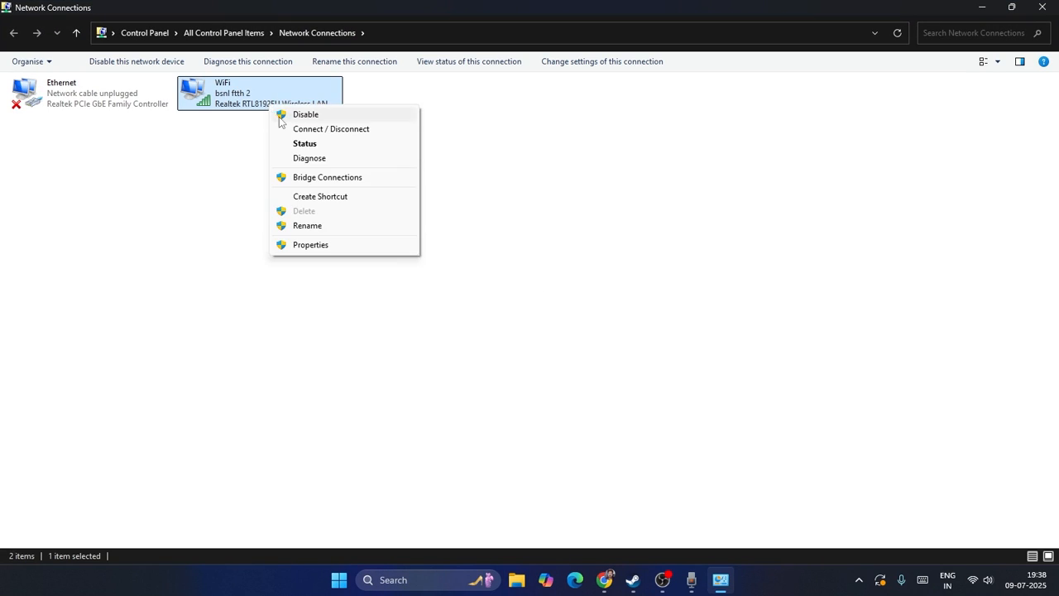
click(310, 244)
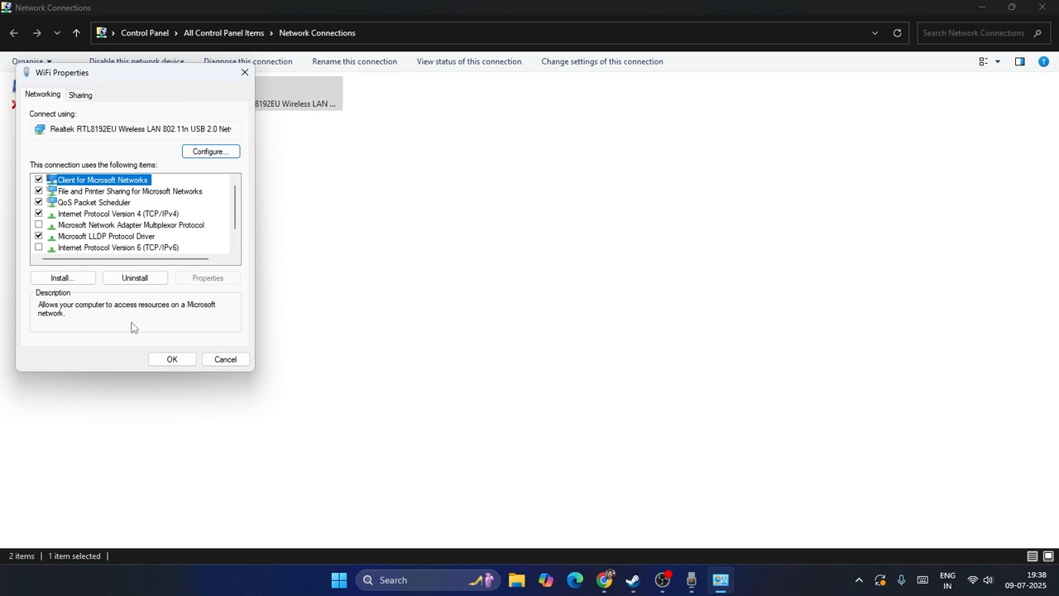
mouse_move(67, 255)
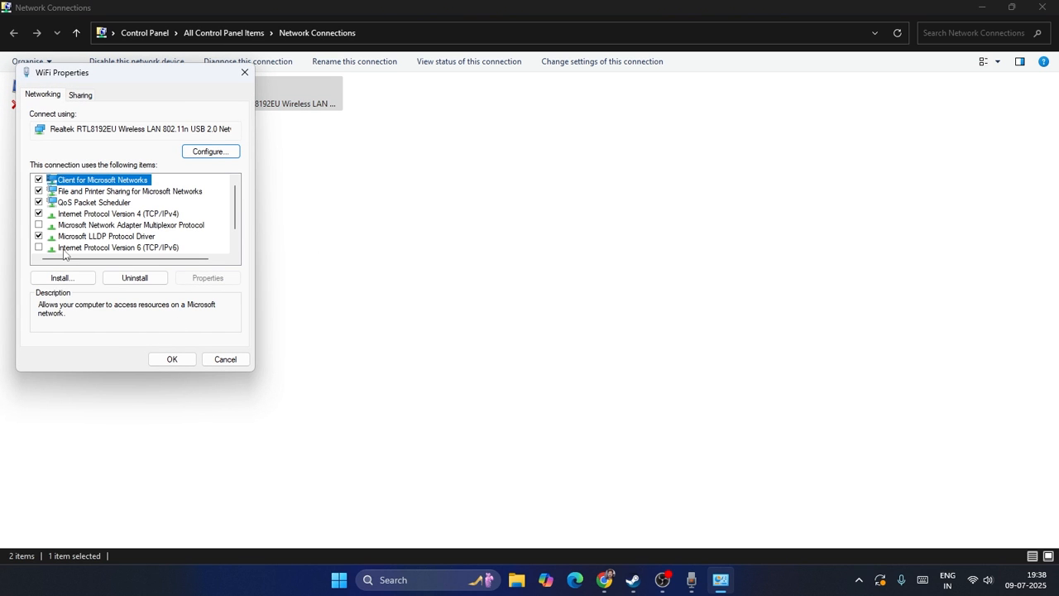
mouse_move(142, 254)
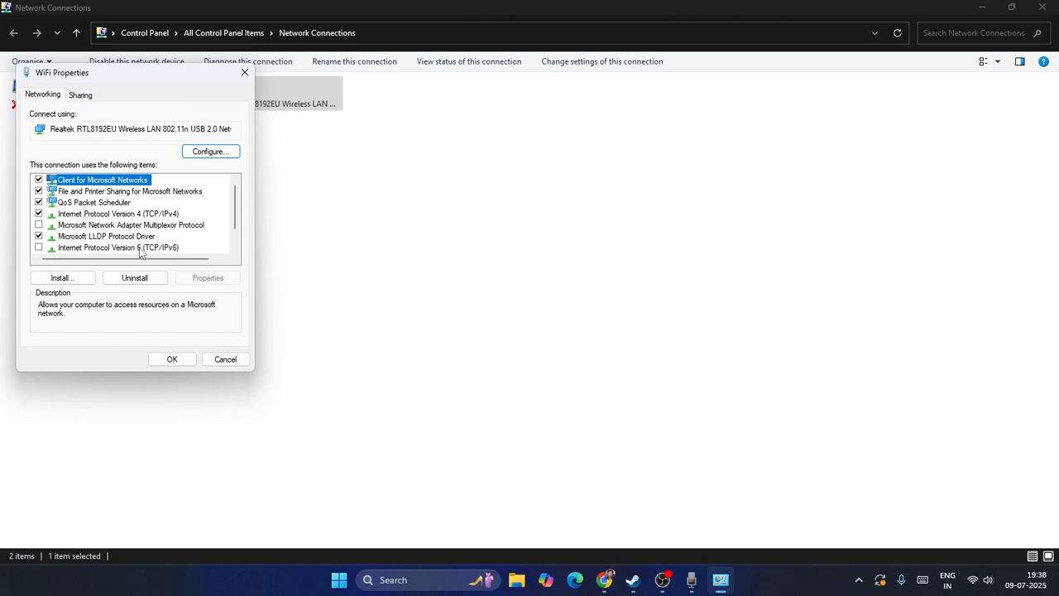
mouse_move(66, 243)
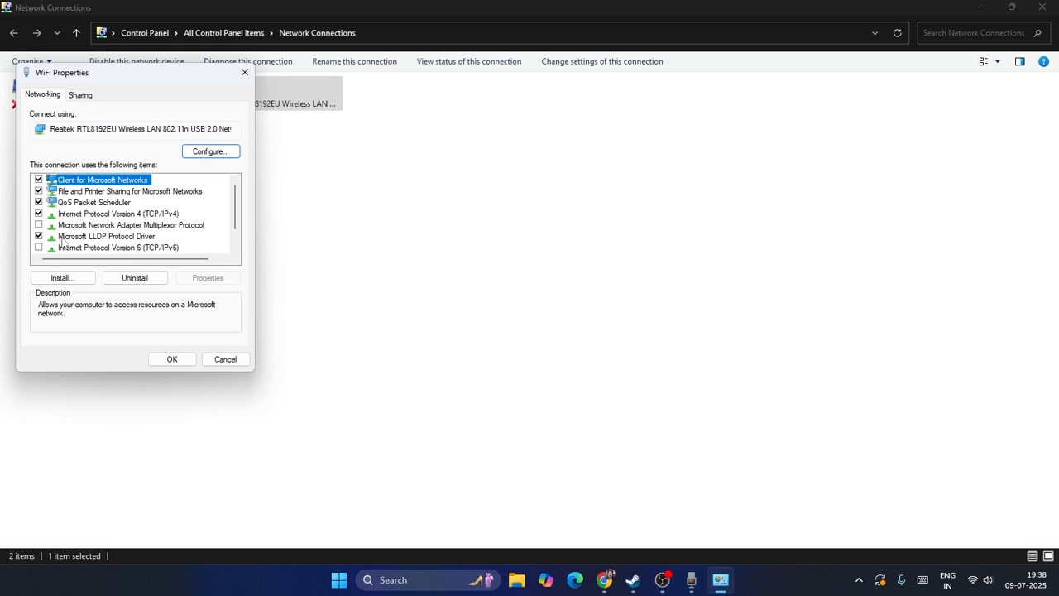
click(118, 247)
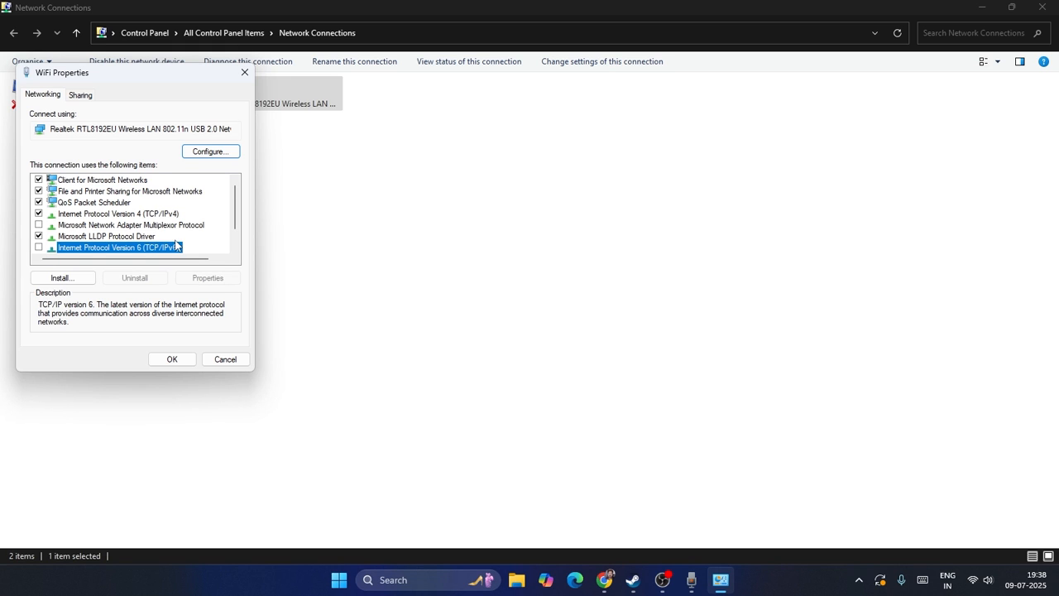
mouse_move(140, 219)
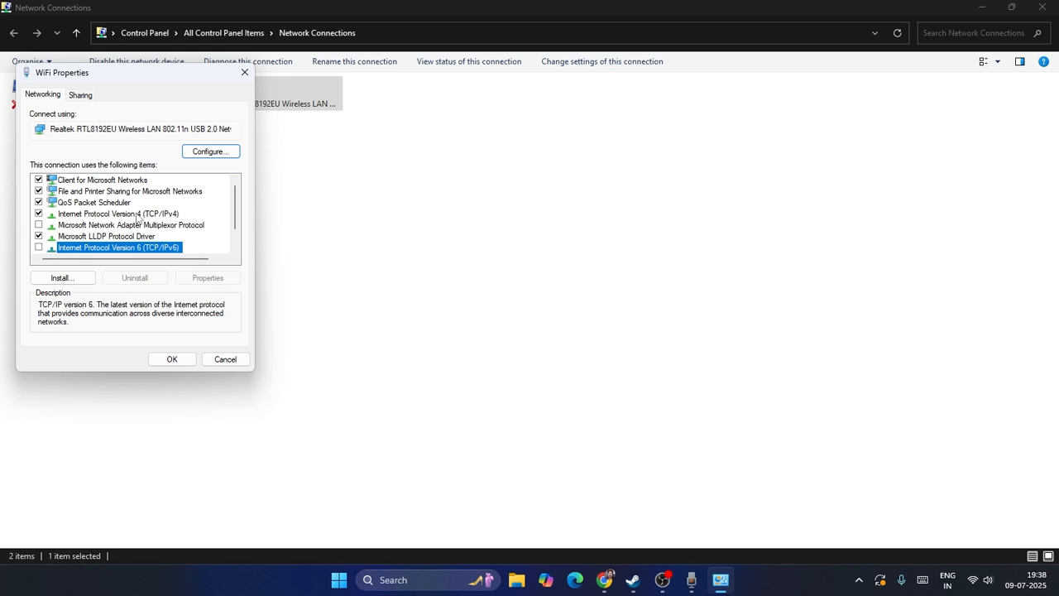
click(118, 213)
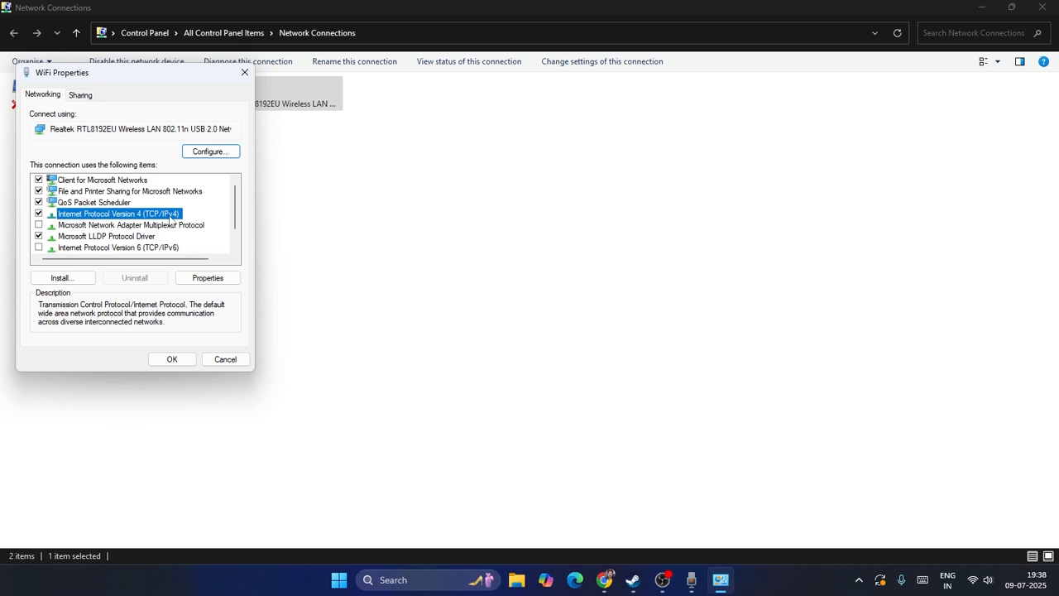
Set the WiFi IPv4 DNS servers to 8.8.8.8 and 8.8.4.4 and confirm.
click(207, 278)
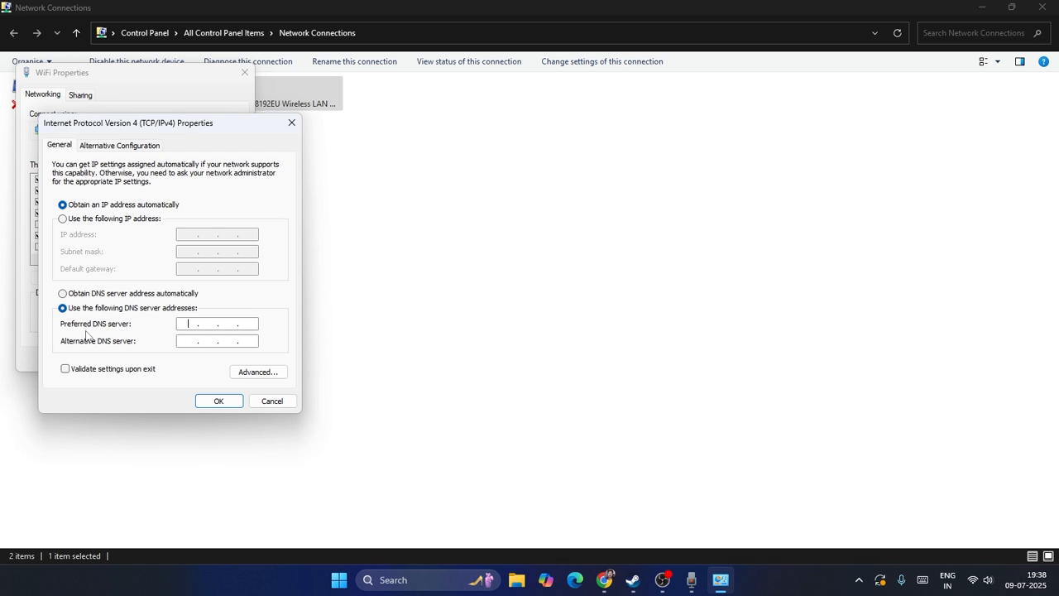
mouse_move(192, 340)
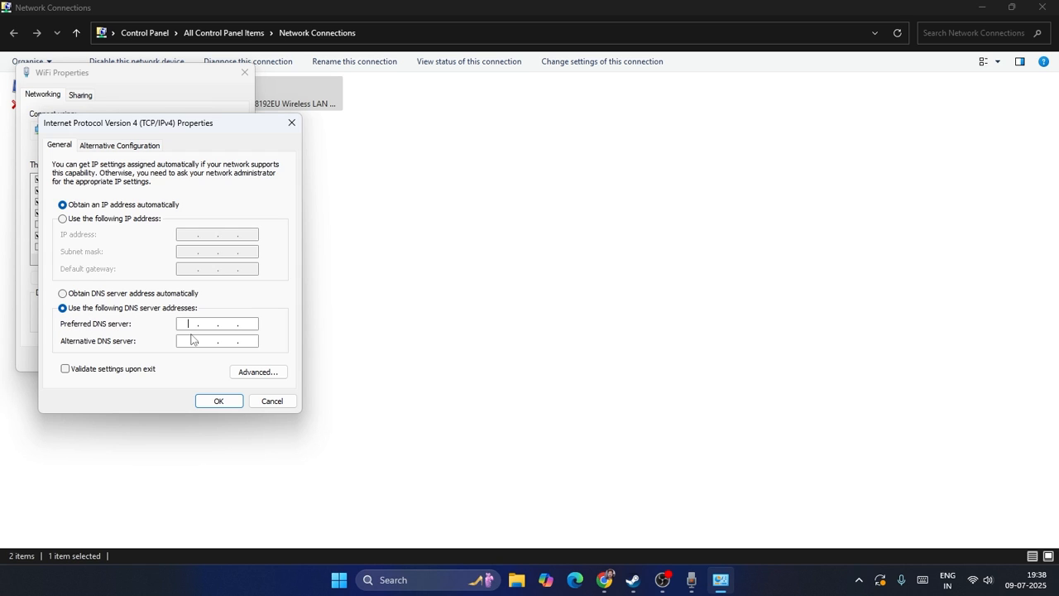
text(8 . 8 . 8 .)
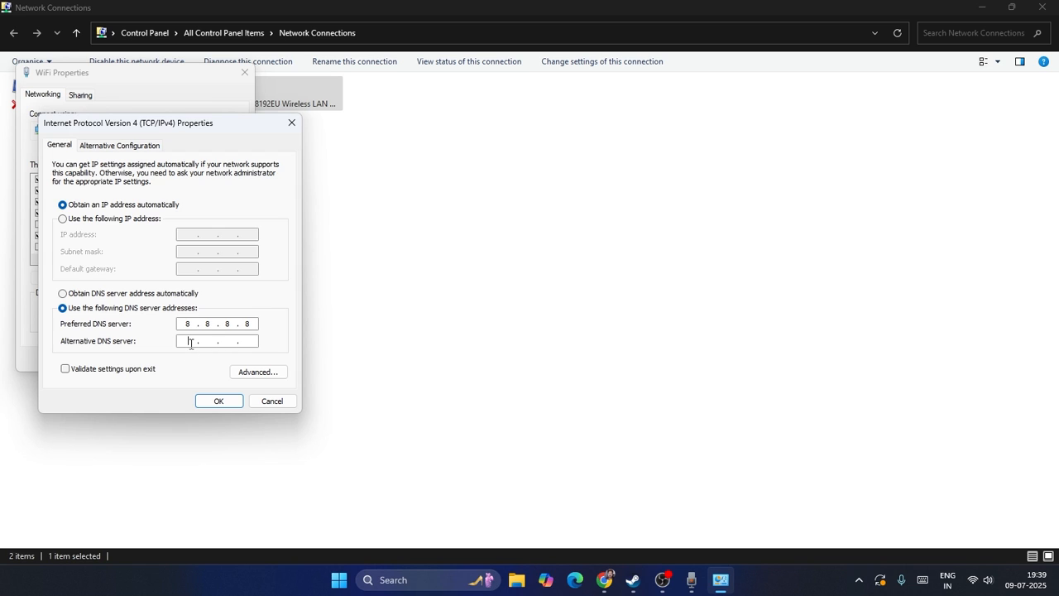
text(8 . . .)
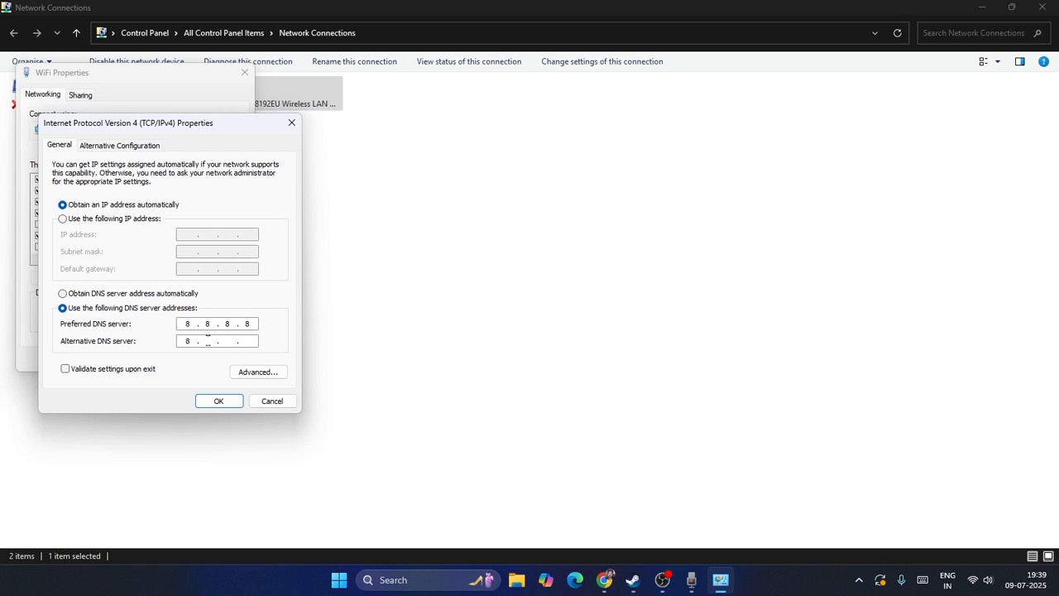
text(8.8.4)
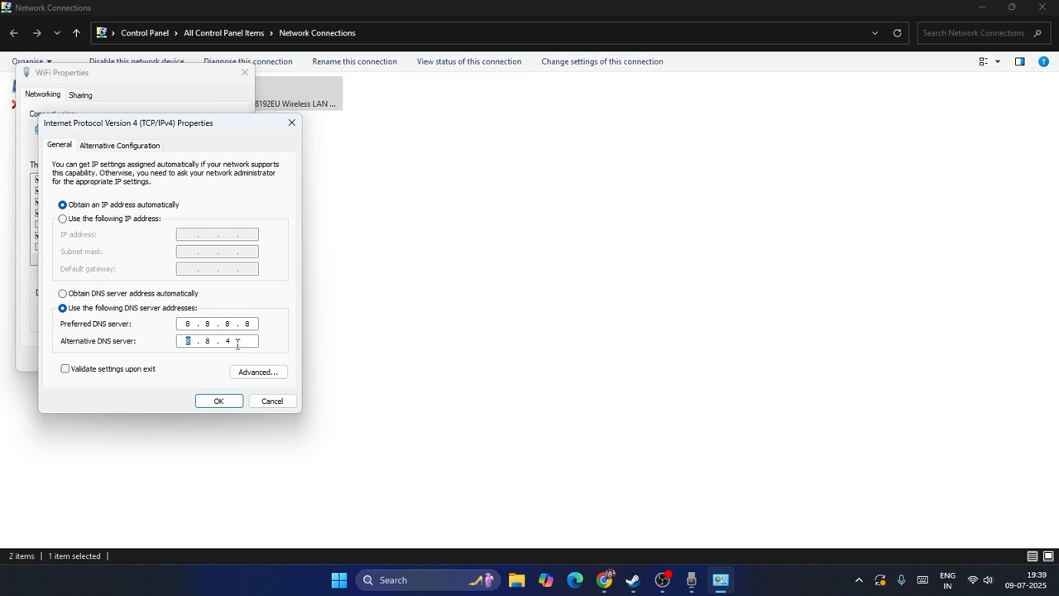
text(4)
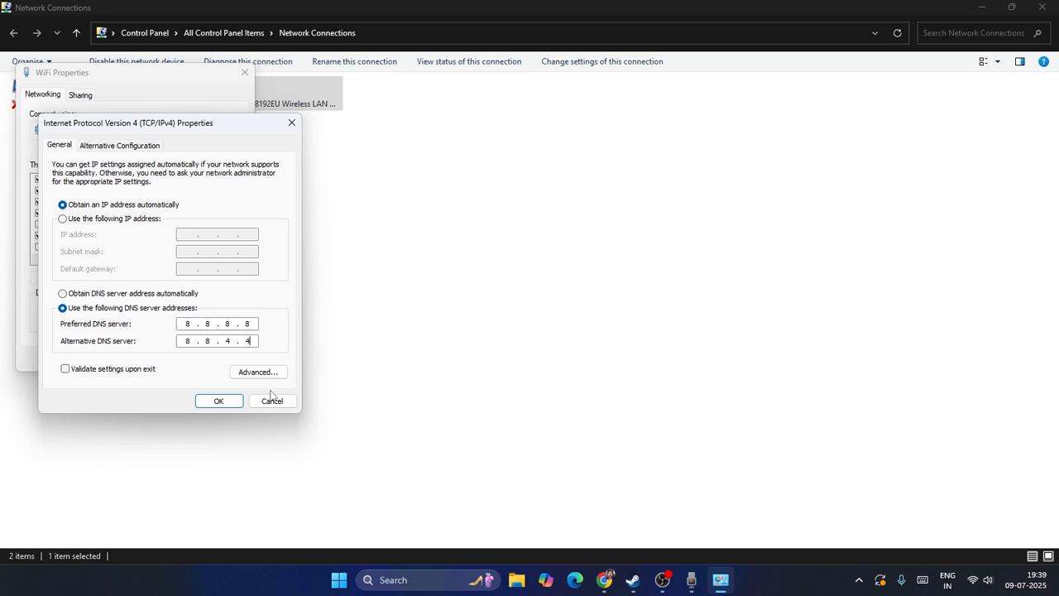
click(218, 401)
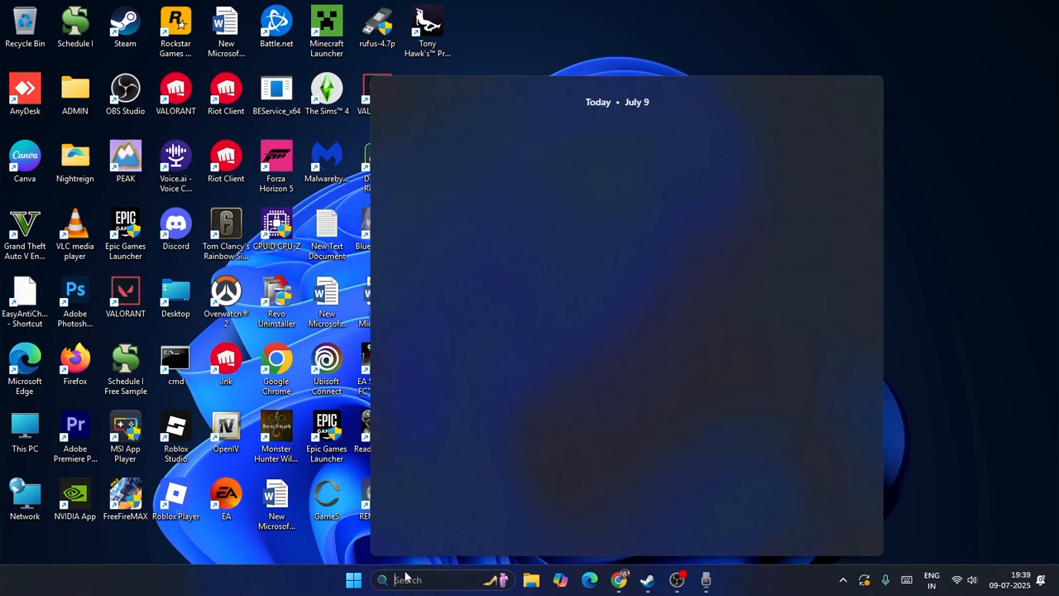
Search for cmd and run Command Prompt as administrator.
text(cmd)
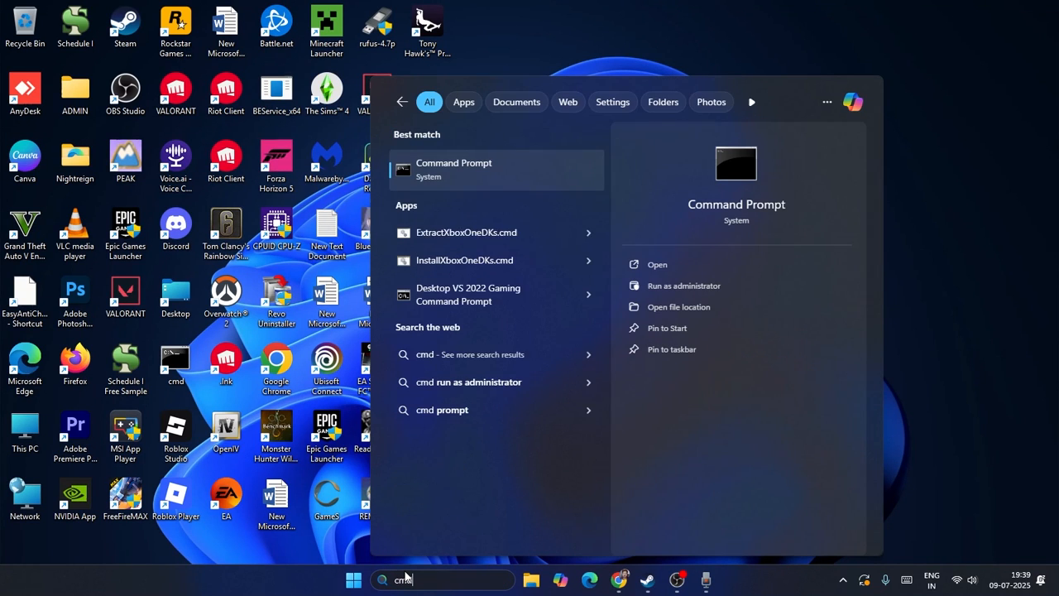
click(684, 286)
text(net)
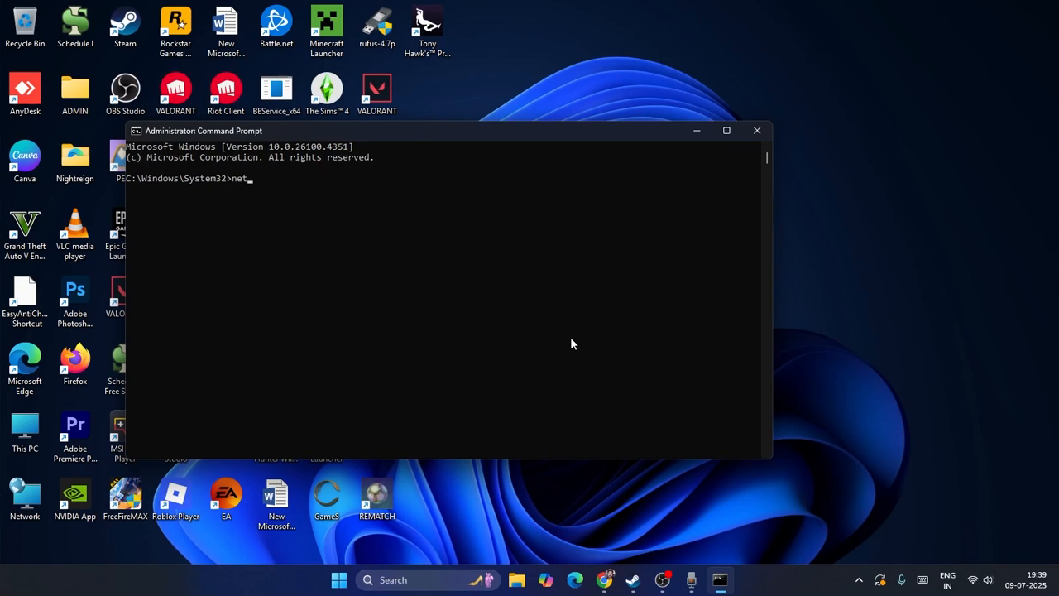
Run netsh int ip reset to reset the IP settings.
text(sh)
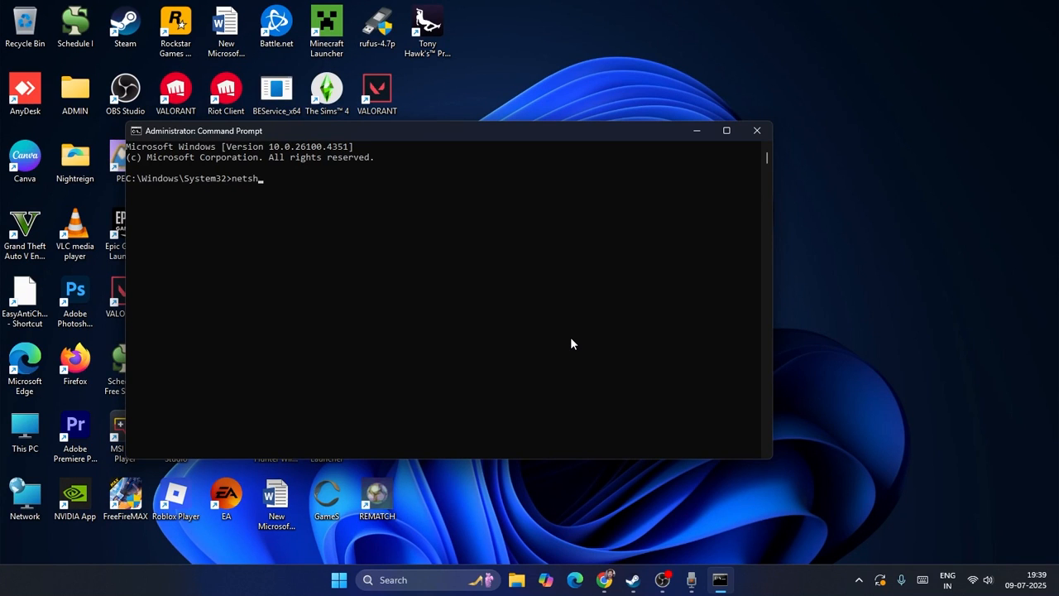
text(int)
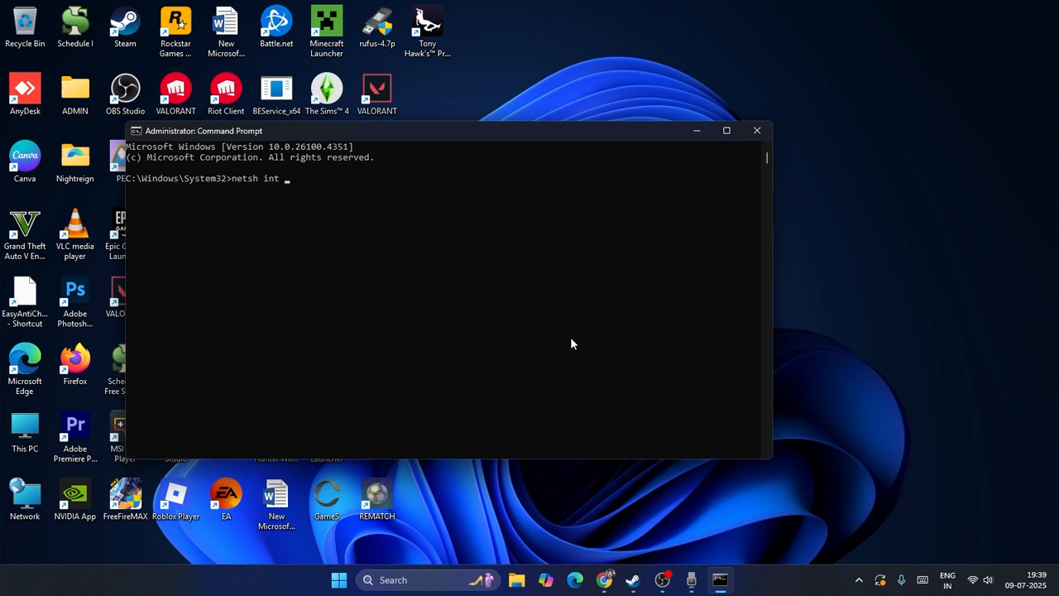
text(ip)
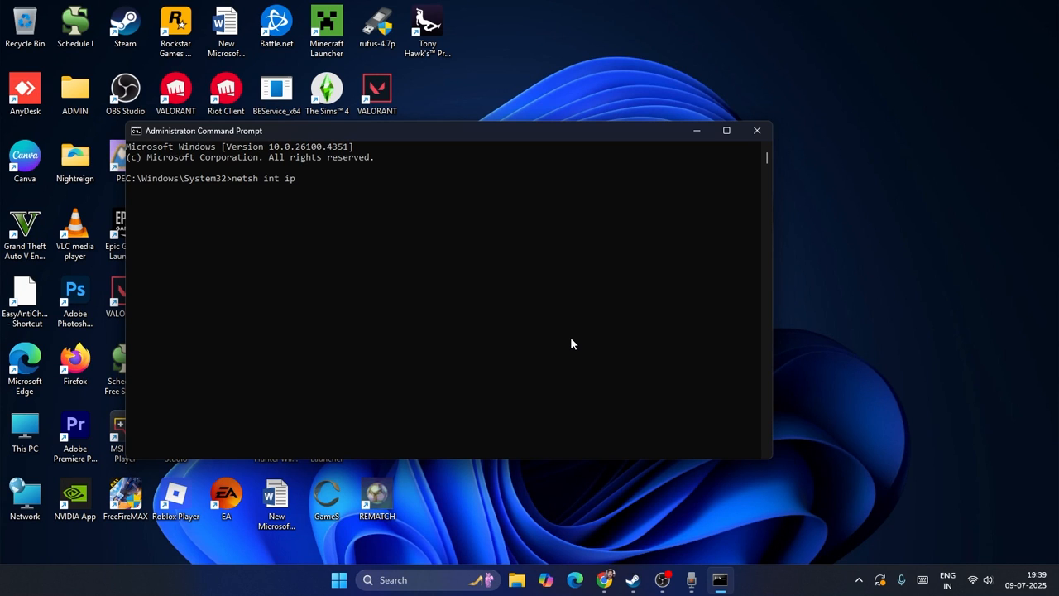
text(reset)
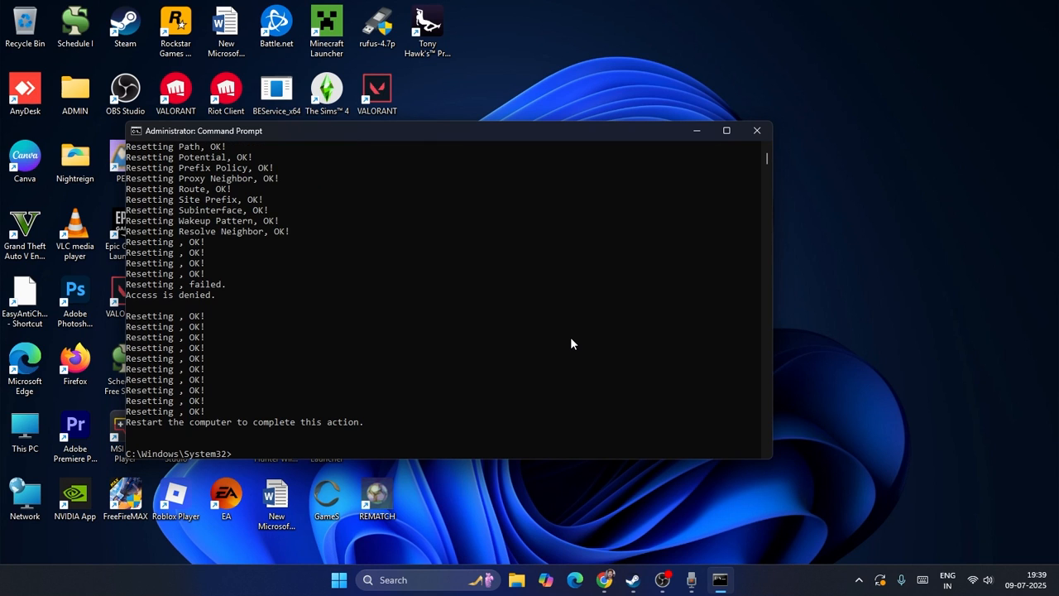
Type the netsh winsock reset command at the prompt.
text(net)
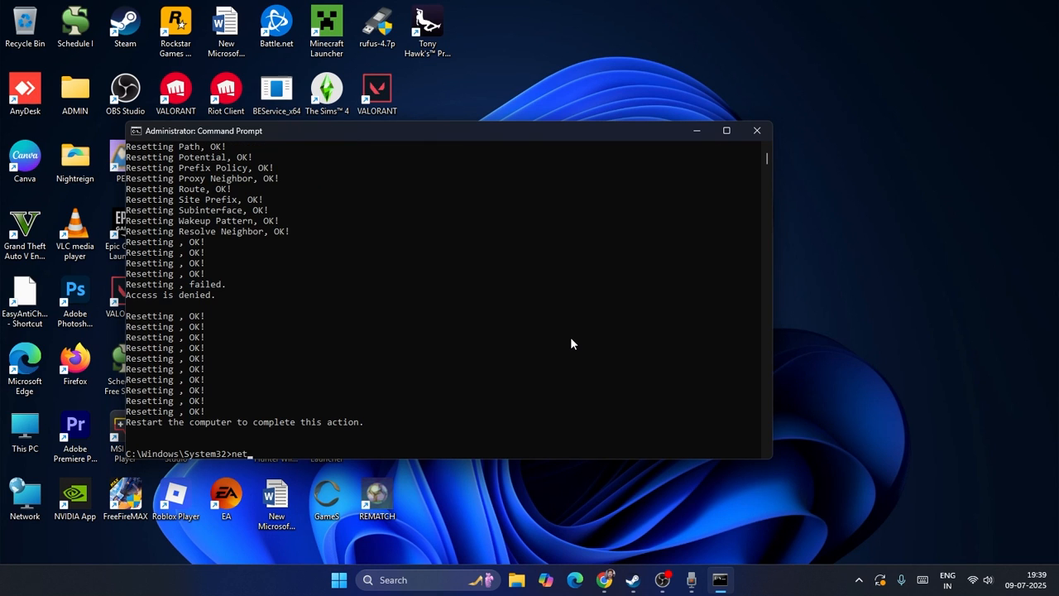
text(sh)
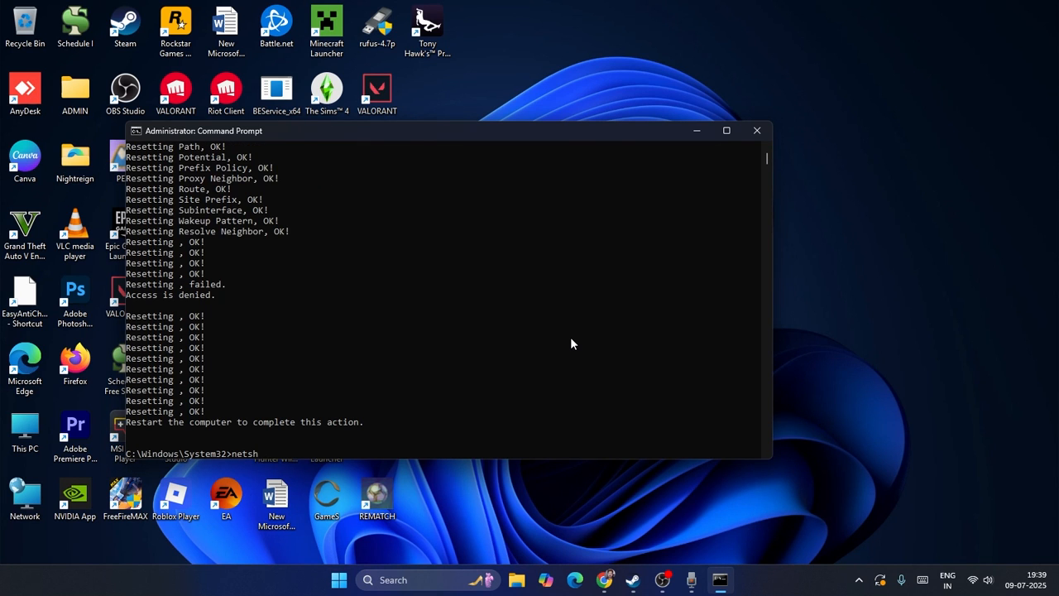
text(winsock reset)
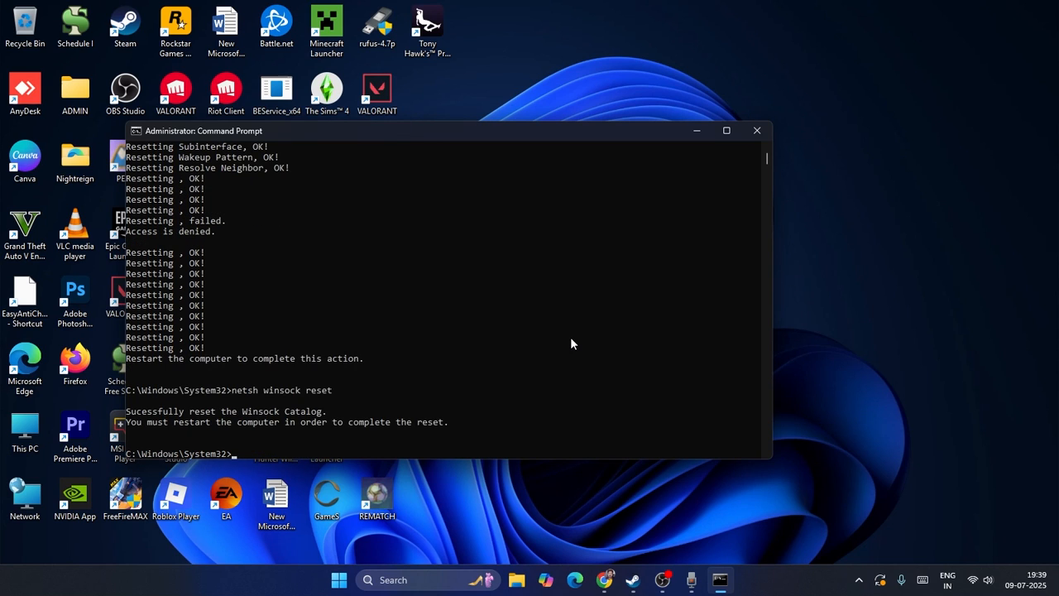
Flush the DNS resolver cache with ipconfig /flushdns.
text(ipconfig /)
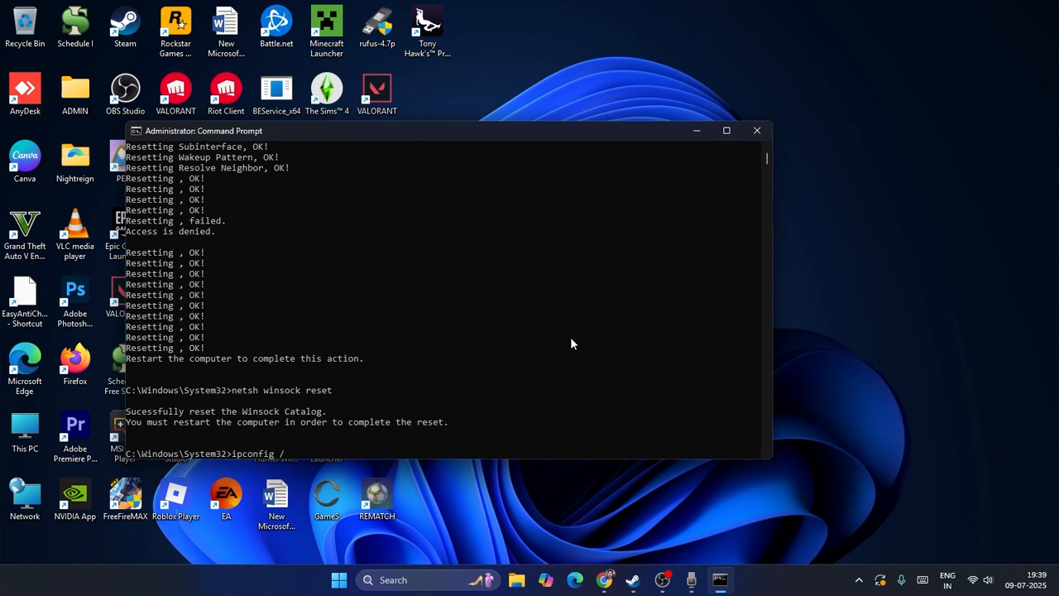
text(flush)
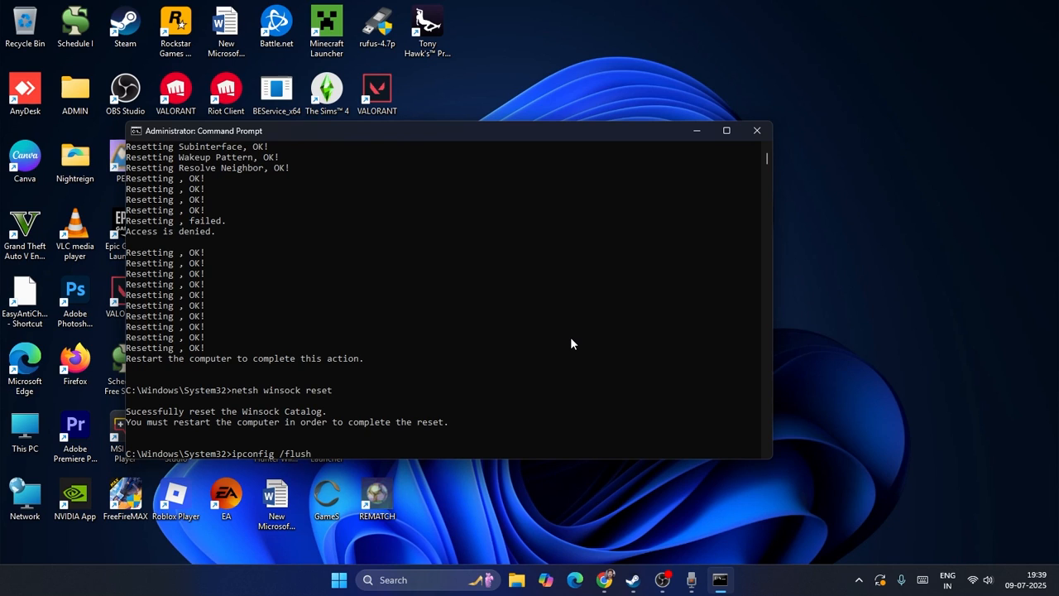
text(dns)
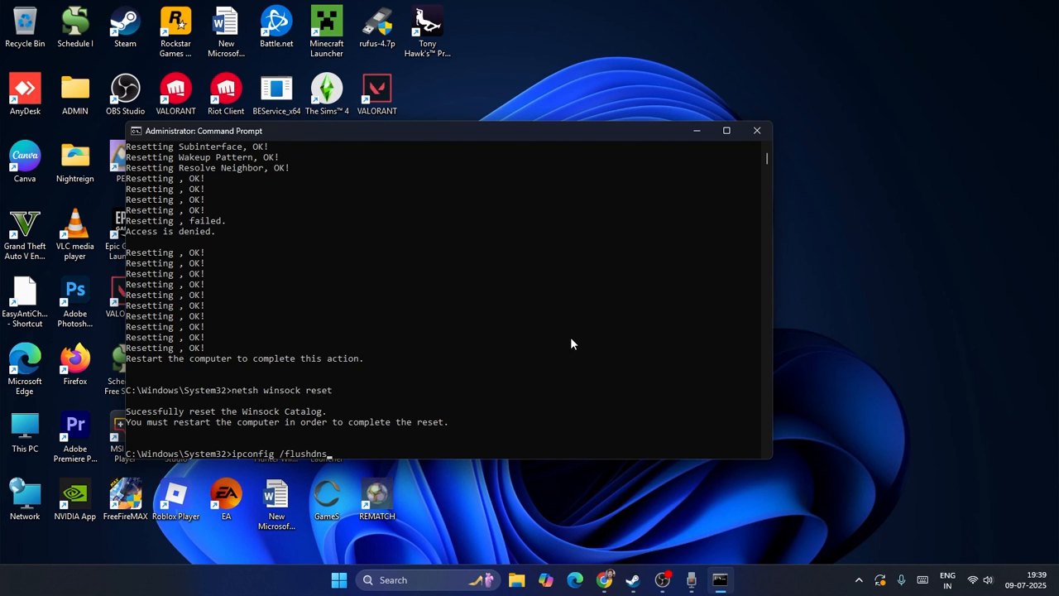
key(Return)
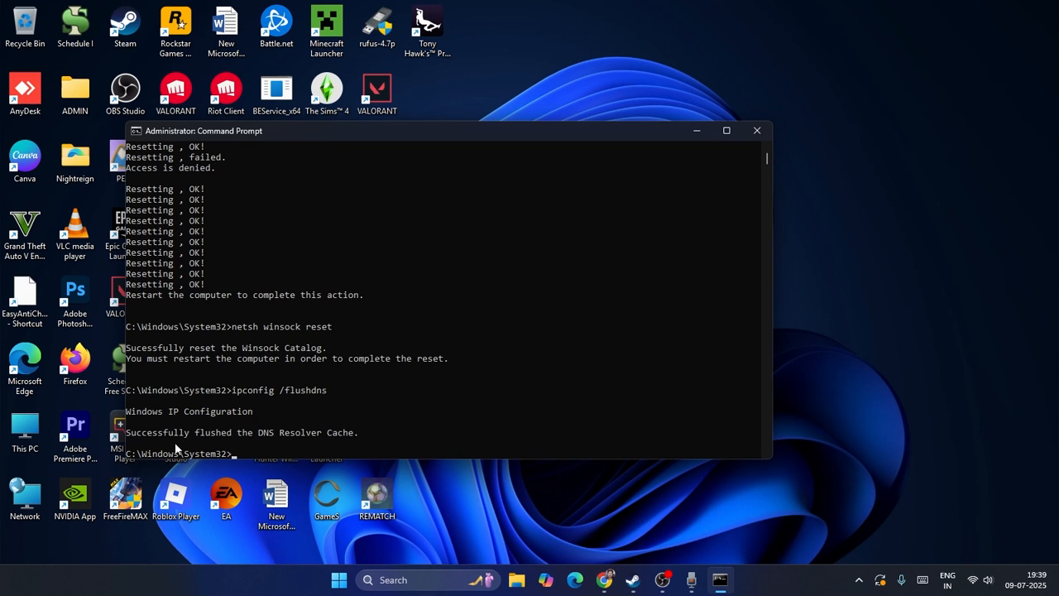
mouse_move(761, 143)
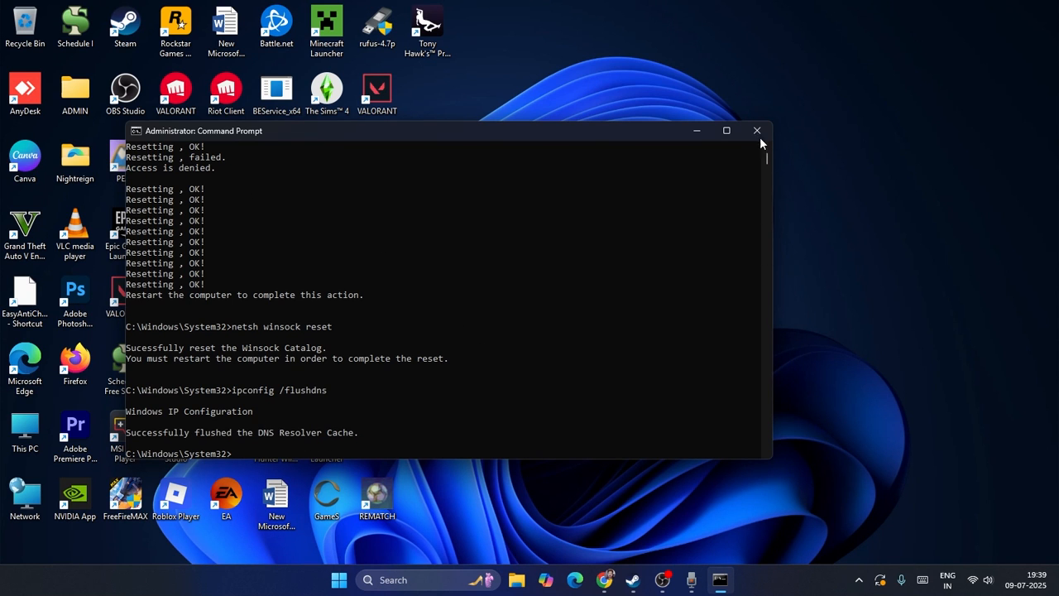
Close the administrator Command Prompt window.
click(755, 131)
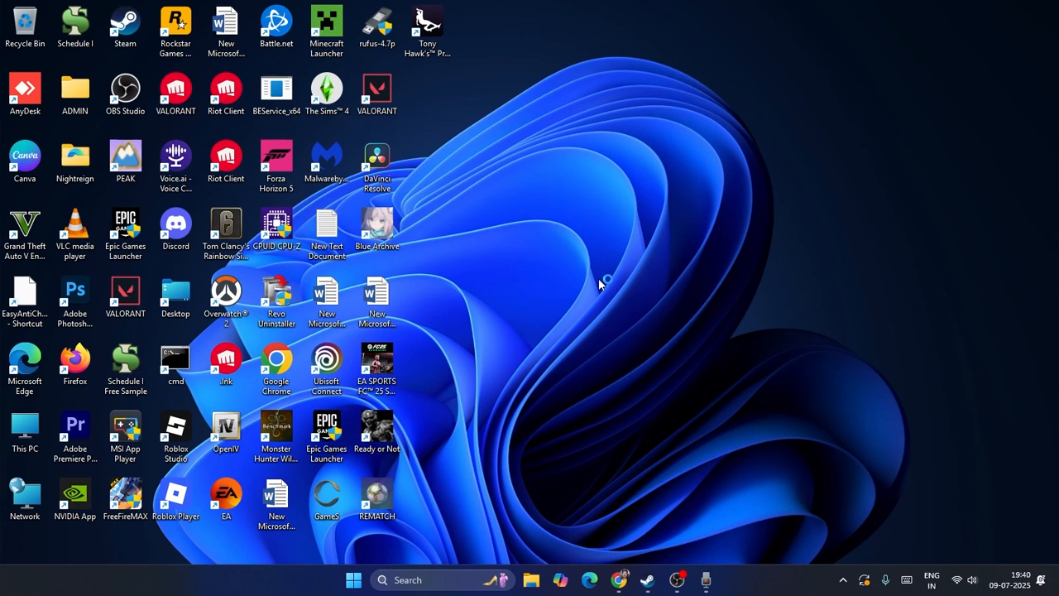
mouse_move(528, 229)
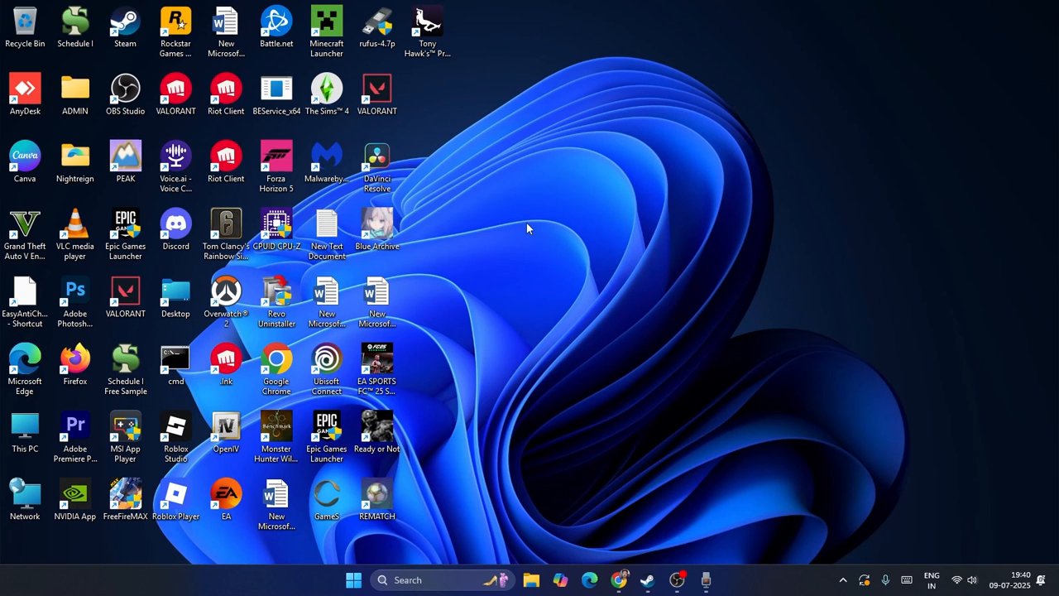
mouse_move(473, 264)
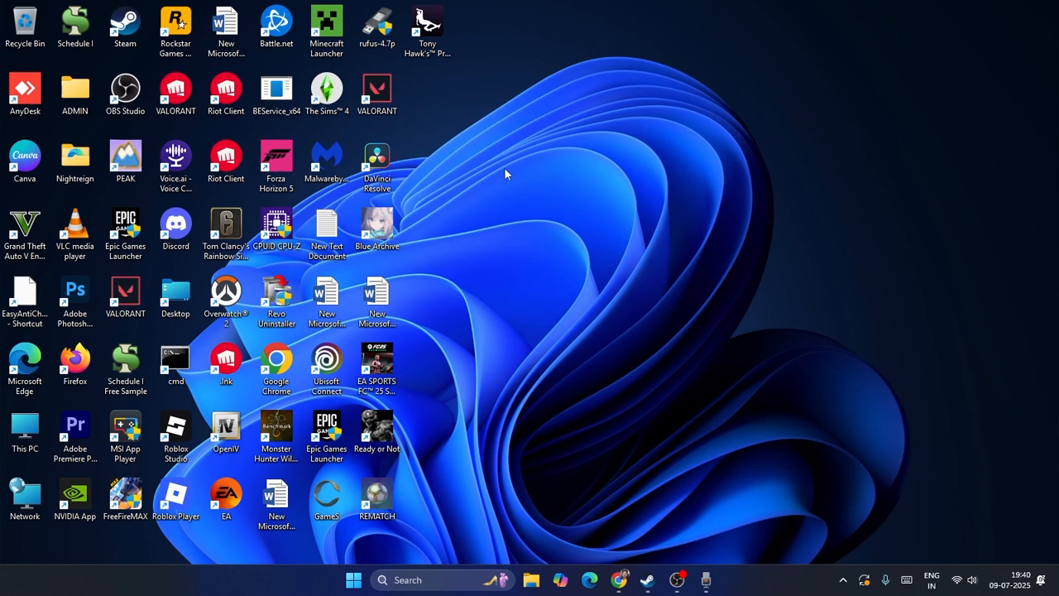
mouse_move(615, 184)
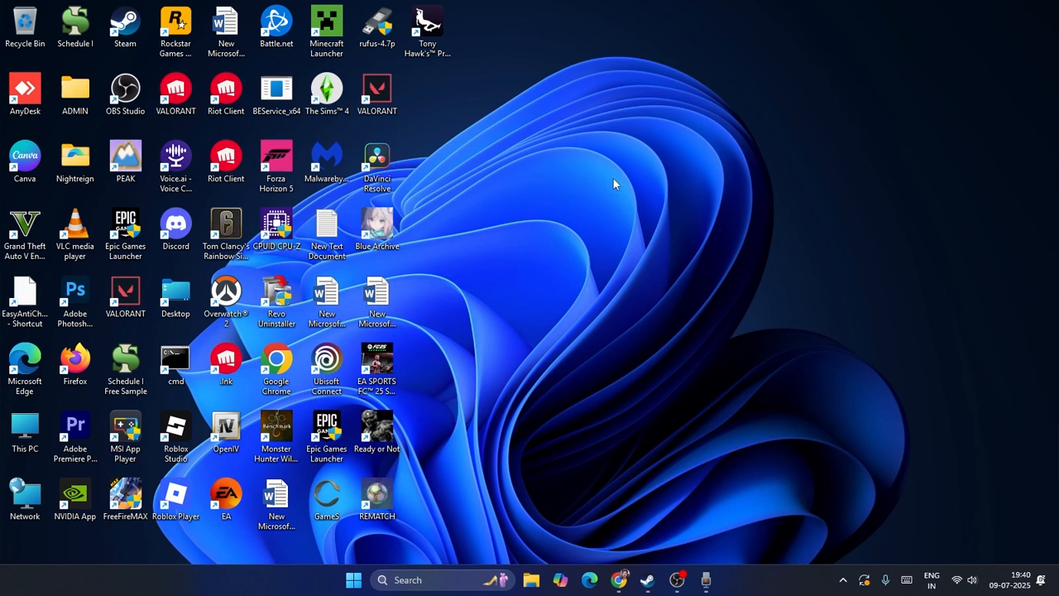
mouse_move(526, 95)
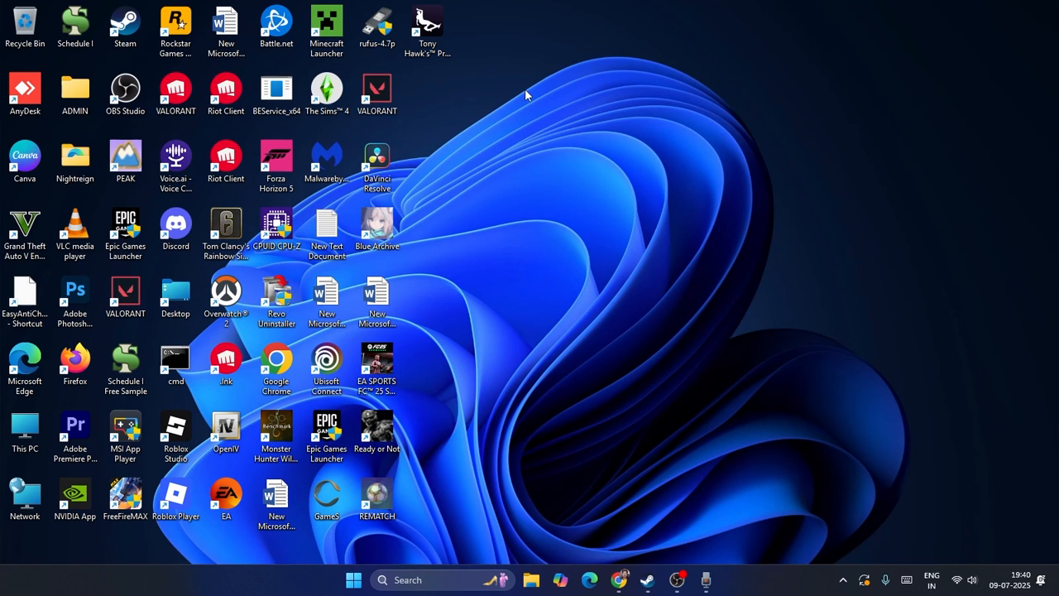
mouse_move(484, 156)
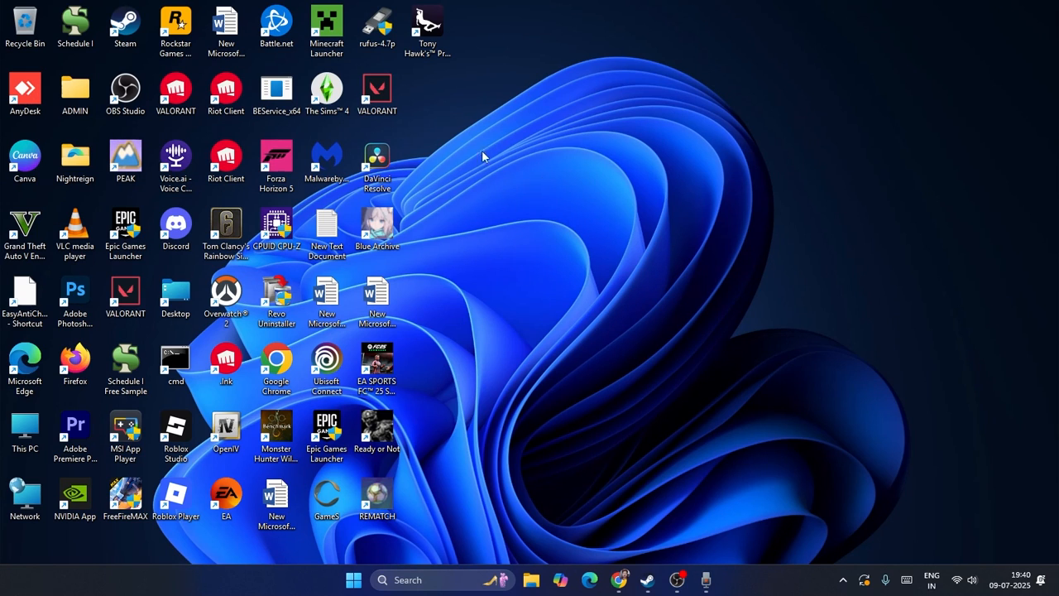
mouse_move(485, 130)
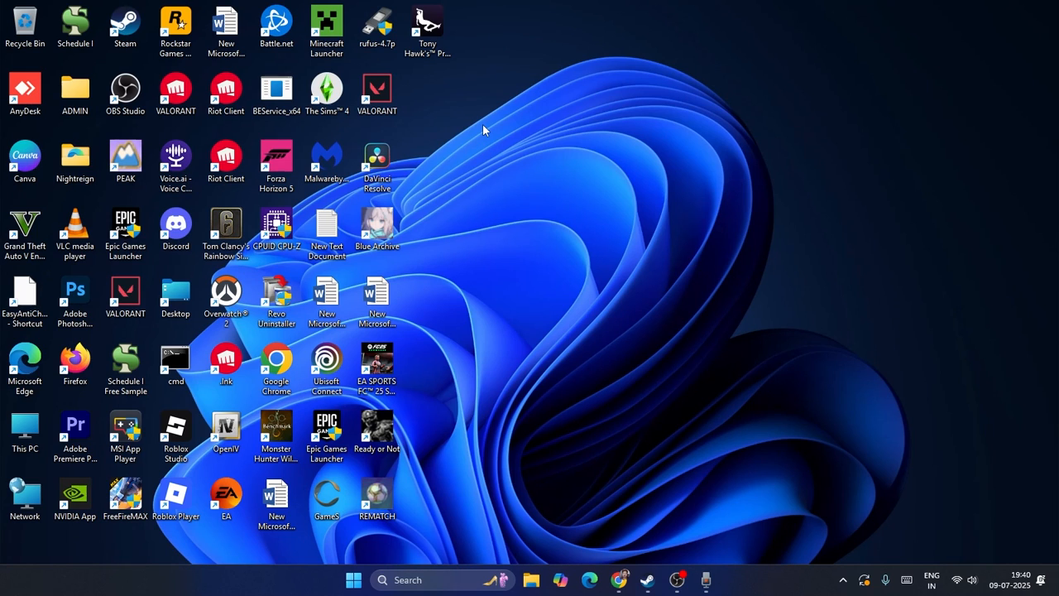
mouse_move(623, 259)
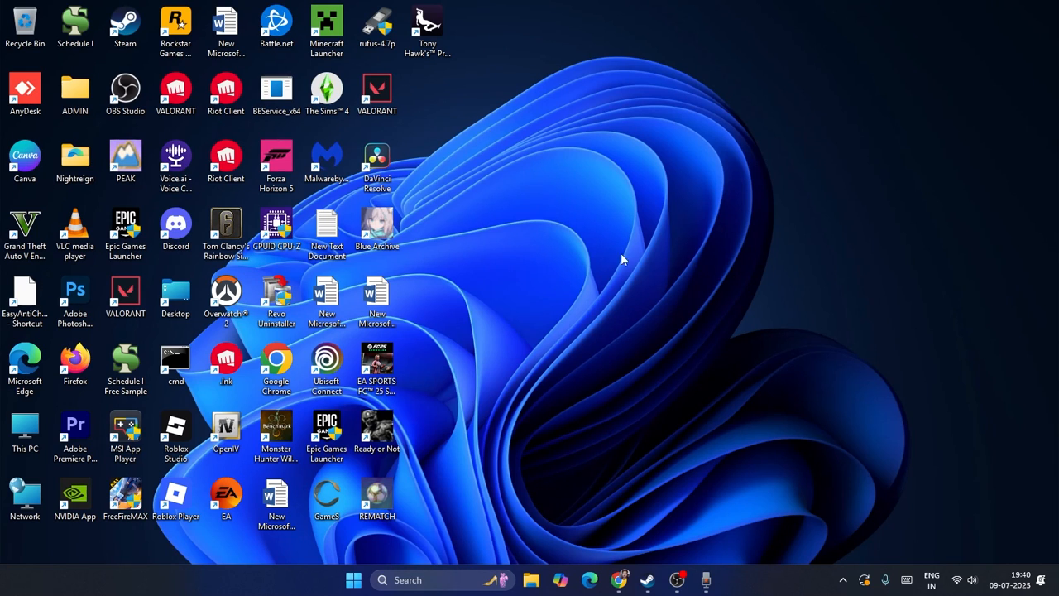